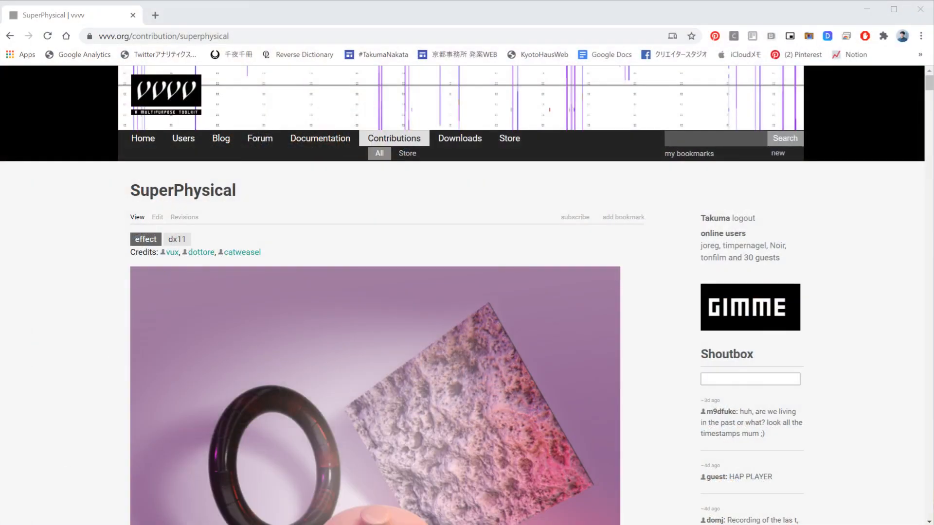
Scroll the SuperPhysical contribution page past its features down to the download section.
{"action": "scroll", "scroll_direction": "down", "scroll_amount": 3}
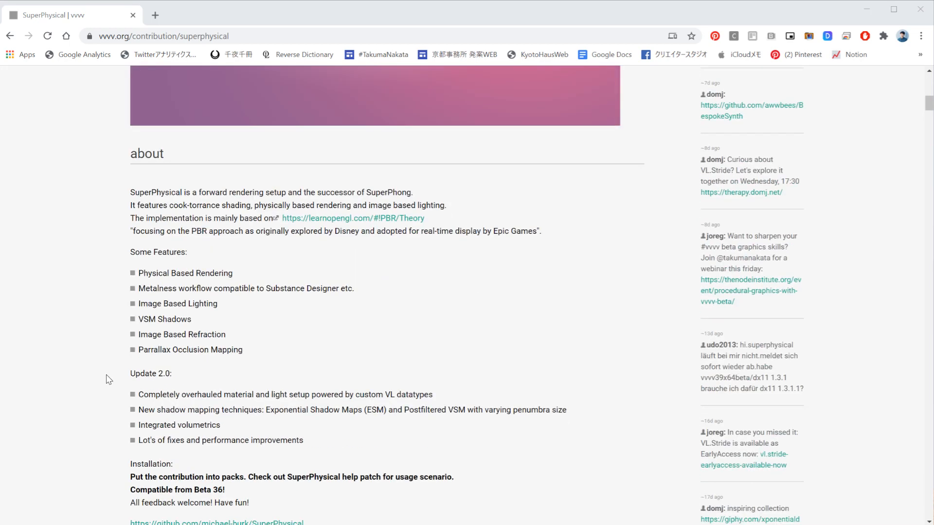
{"action": "scroll", "scroll_direction": "down", "scroll_amount": 3}
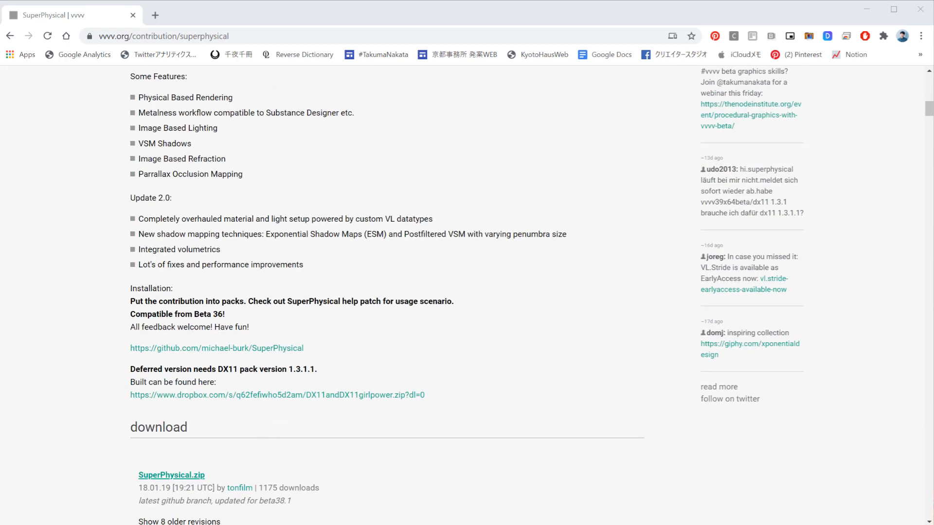
{"action": "scroll", "scroll_direction": "down", "scroll_amount": 3}
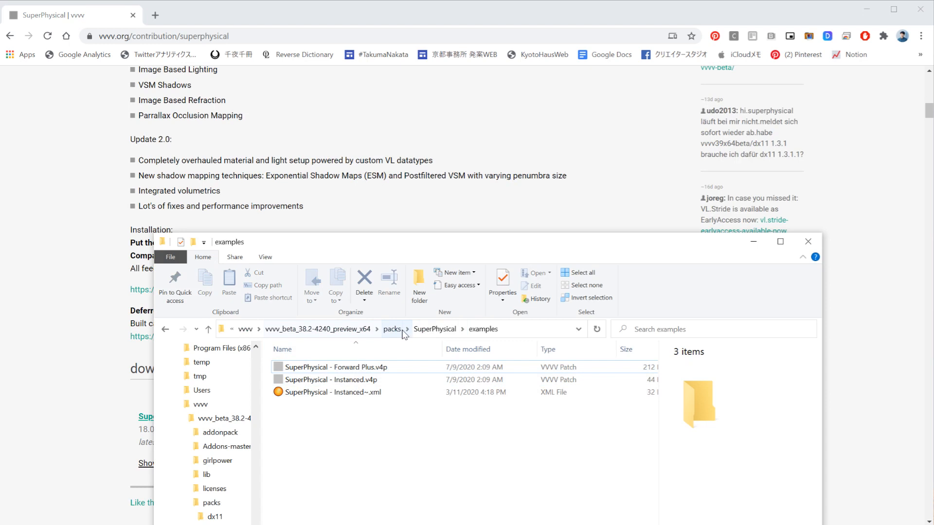
Open 'SuperPhysical - Forward Plus.v4p' from packs > SuperPhysical > examples.
{"action": "left_click", "coordinate": [391, 329]}
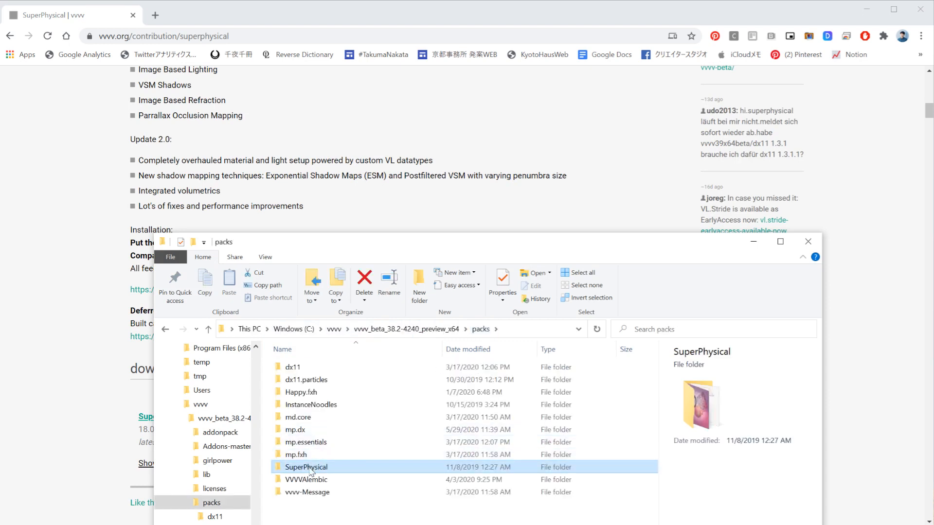
{"action": "double_click", "coordinate": [306, 467]}
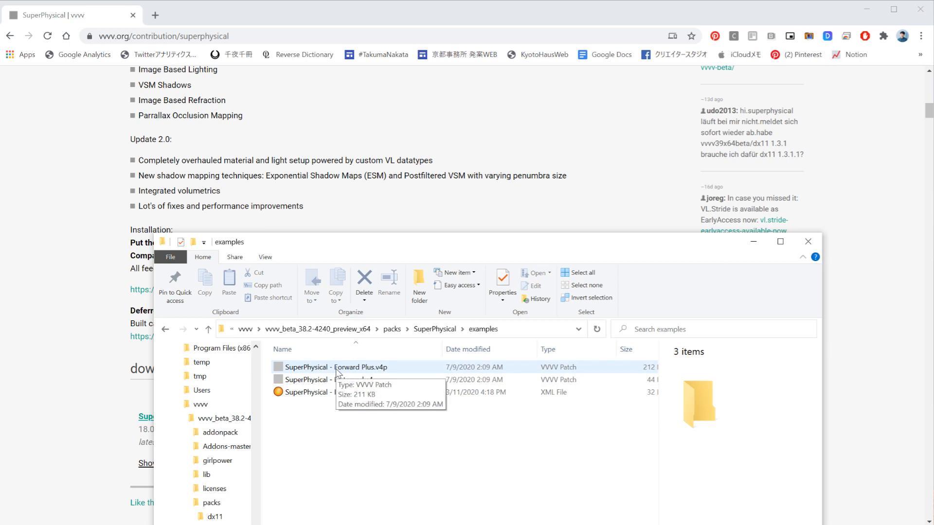
{"action": "left_click", "coordinate": [335, 366]}
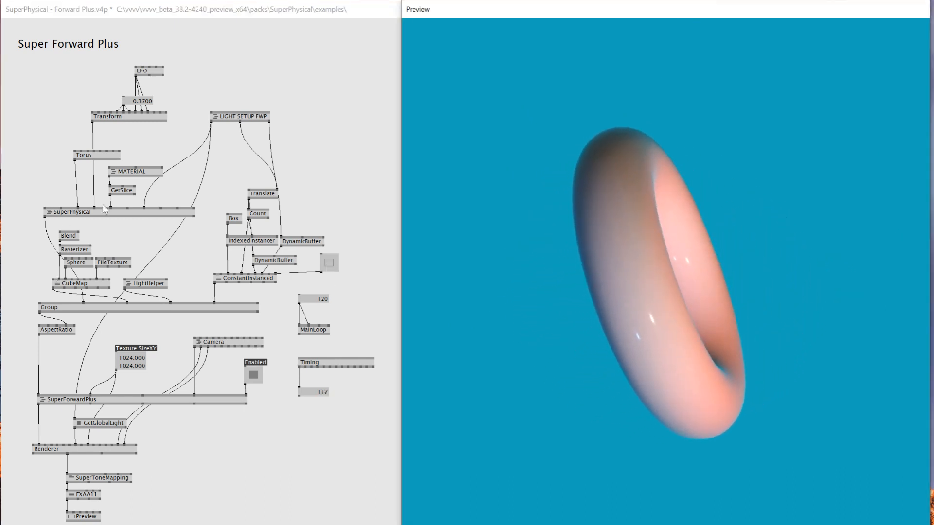
Replace the Torus node with Box (DX11.Geometry) so the preview shows a cube.
{"action": "double_click", "coordinate": [84, 155]}
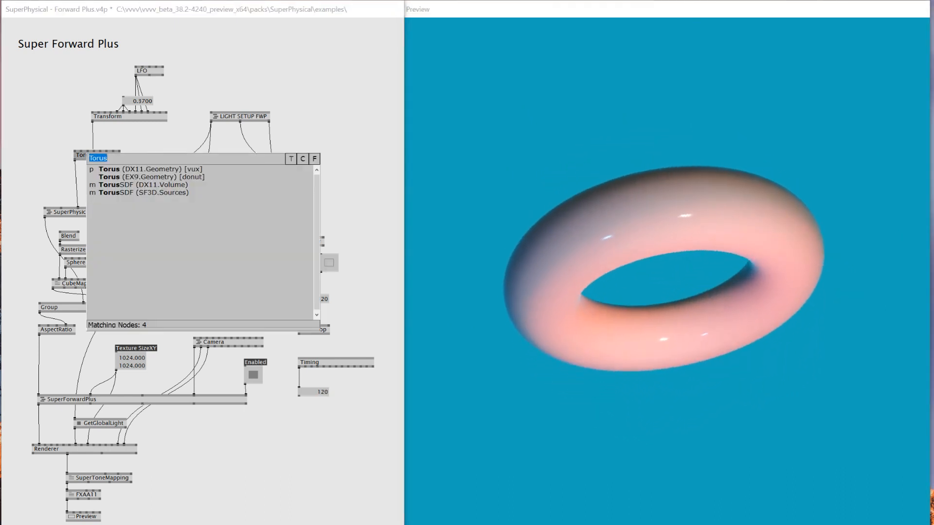
{"action": "type", "text": "box"}
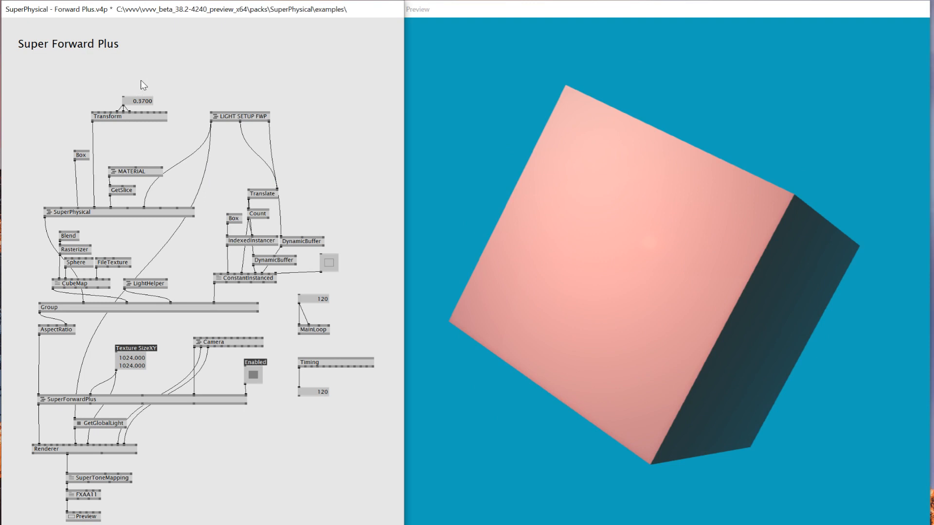
{"action": "left_click_drag", "start_coordinate": [119, 111], "coordinate": [141, 117]}
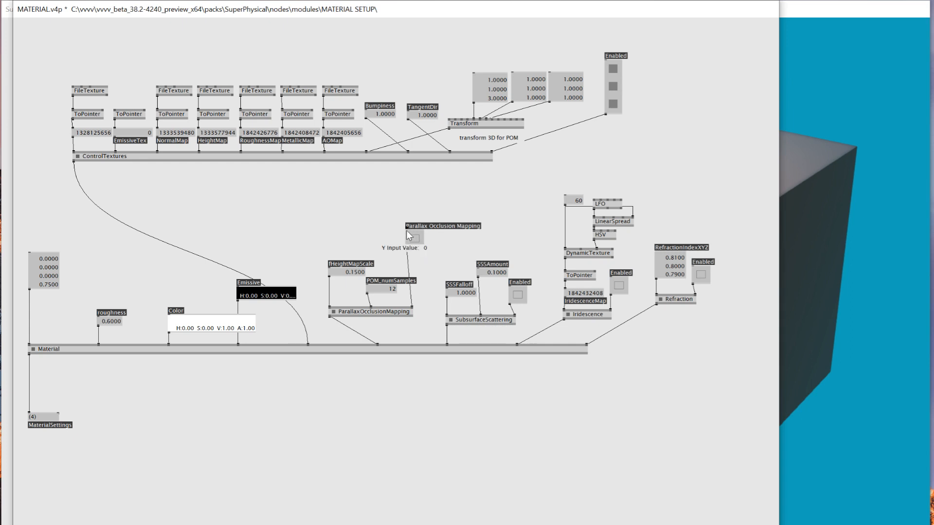
{"action": "mouse_move", "coordinate": [409, 238]}
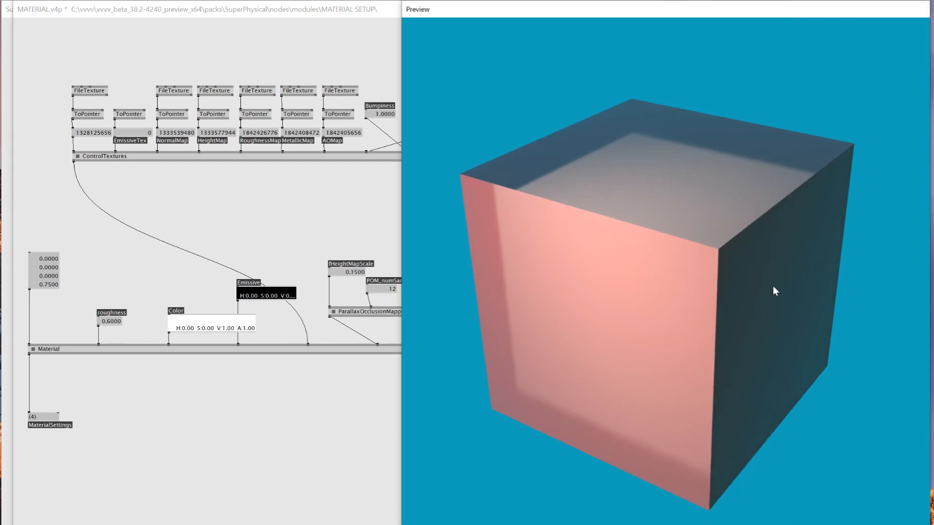
Orbit the preview to view the top of the translucent pink cube.
{"action": "left_click_drag", "start_coordinate": [775, 292], "coordinate": [709, 296]}
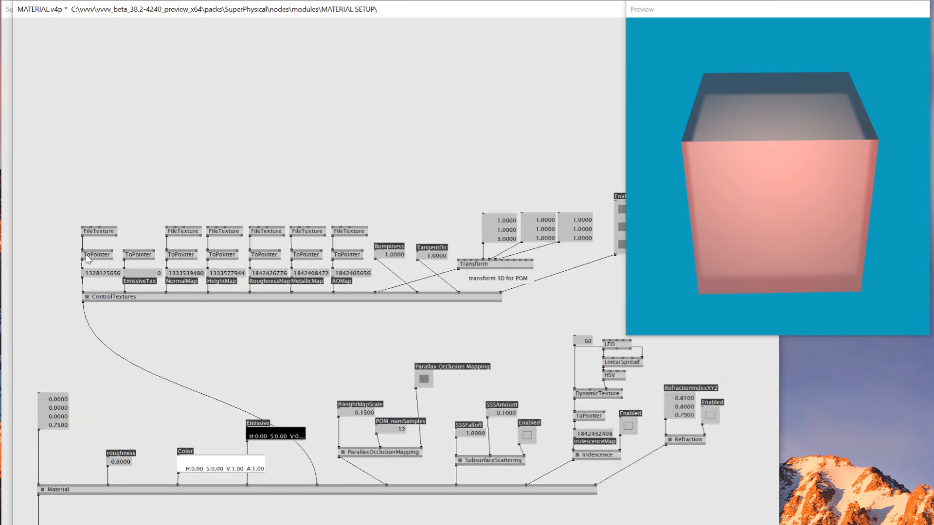
{"action": "mouse_move", "coordinate": [95, 280]}
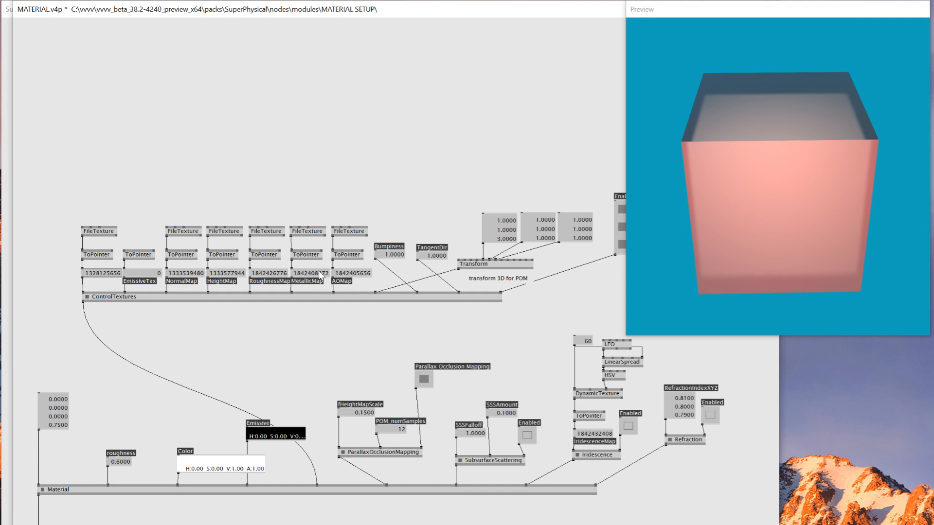
{"action": "mouse_move", "coordinate": [343, 276]}
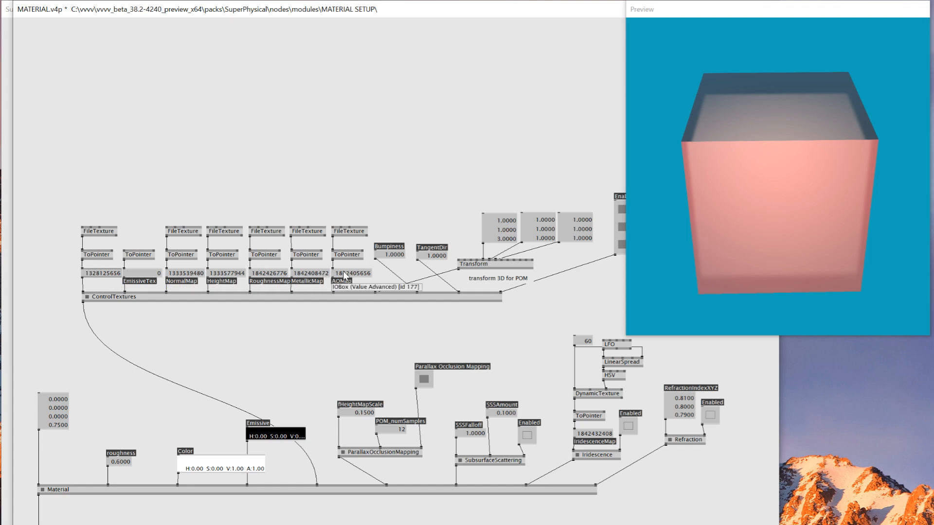
{"action": "mouse_move", "coordinate": [282, 241]}
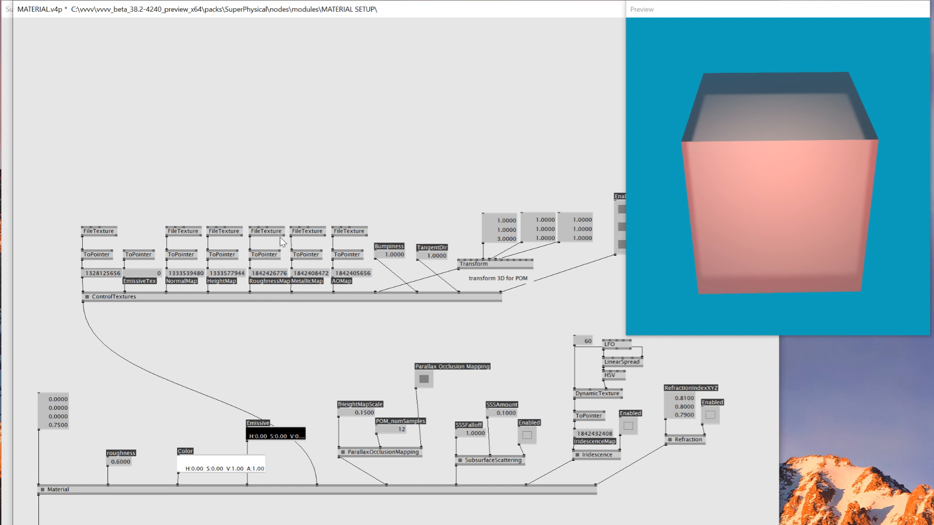
Create a Liquish texture node by typing 'lique' in the node browser.
{"action": "double_click", "coordinate": [283, 241]}
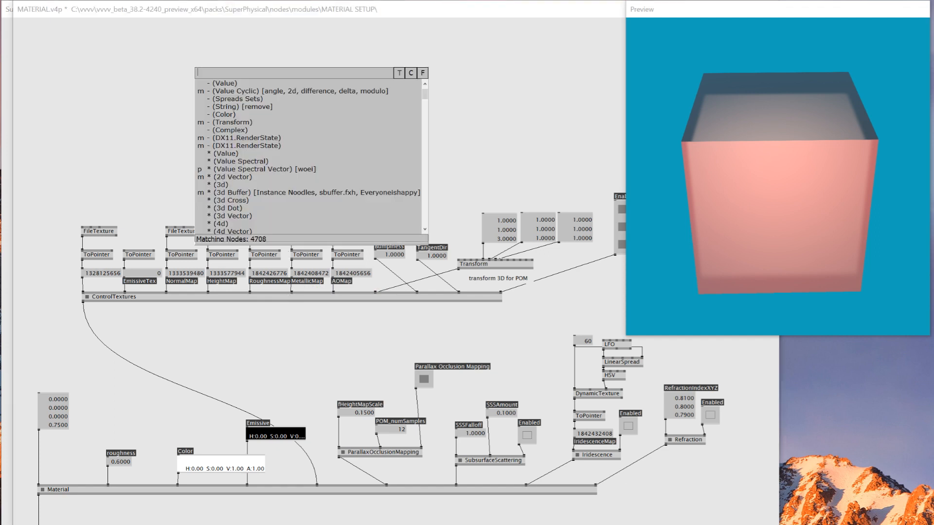
{"action": "type", "text": "lique"}
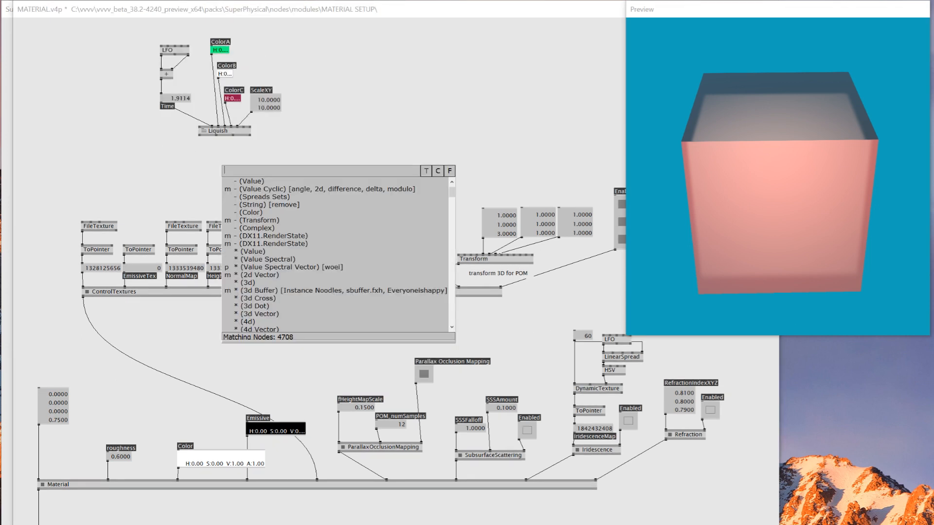
Create a Preview node to display the pixelated Liquish texture.
{"action": "type", "text": "preview"}
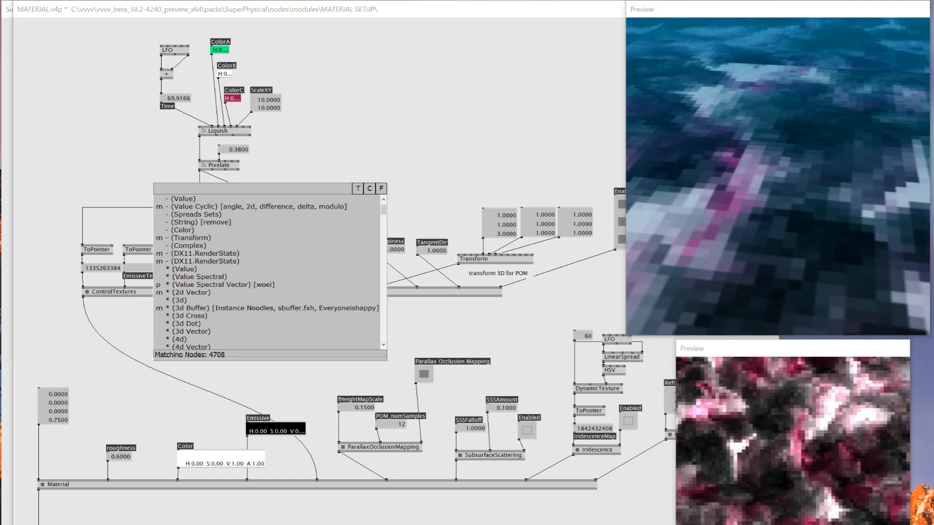
Create a NormalMap node and link it into the material's NormalMap input.
{"action": "type", "text": "normal"}
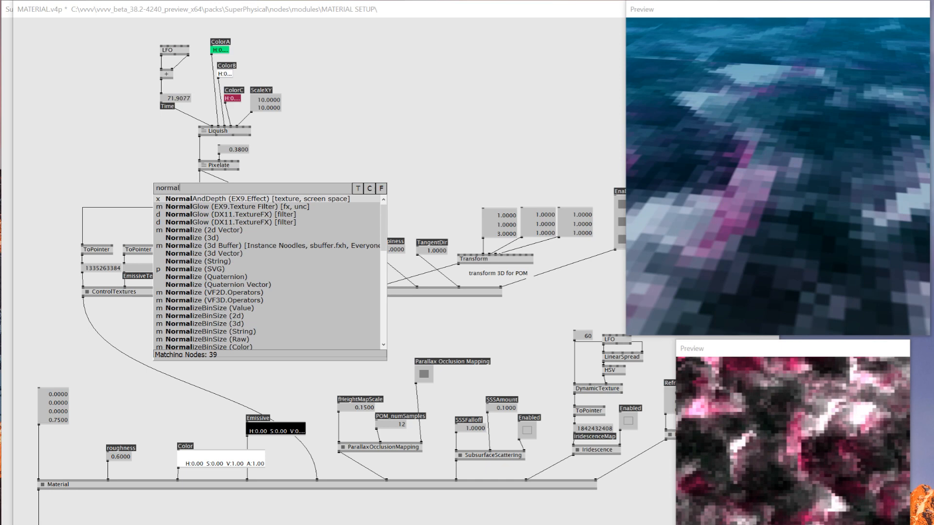
{"action": "mouse_move", "coordinate": [226, 223]}
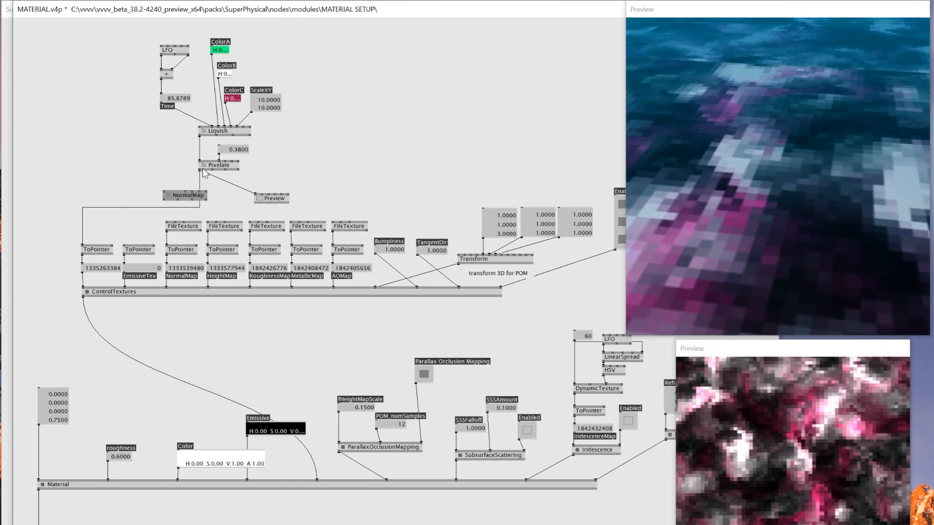
{"action": "left_click_drag", "start_coordinate": [185, 194], "coordinate": [156, 213]}
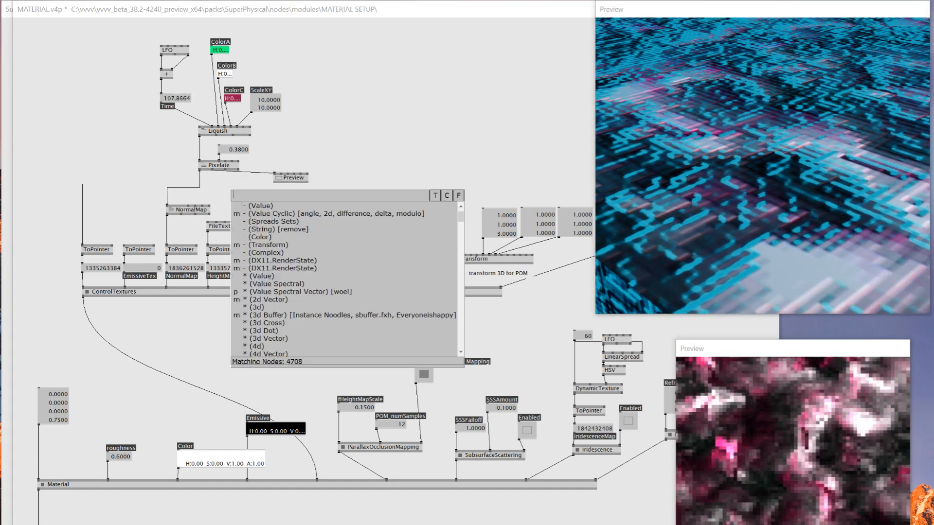
Create a Threshold node for the height and roughness mask by typing 'thresh'.
{"action": "type", "text": "thresh"}
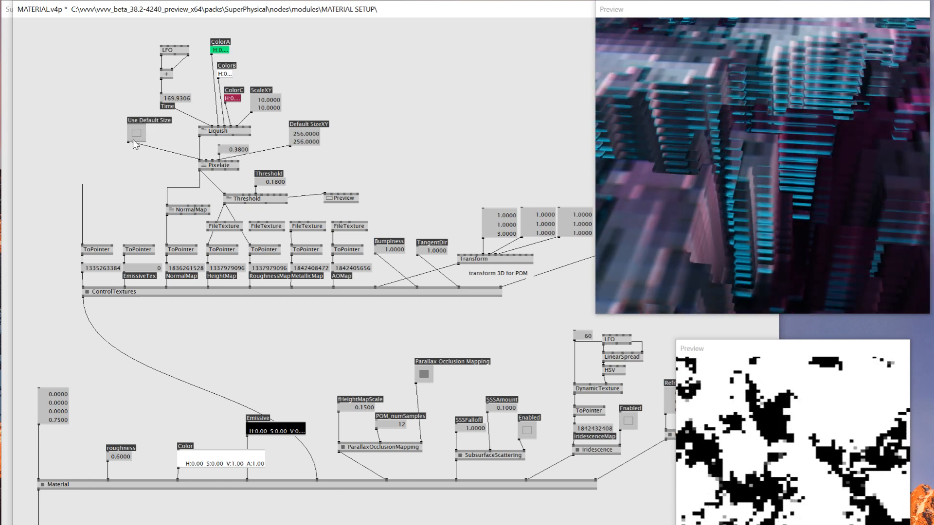
{"action": "mouse_move", "coordinate": [182, 212]}
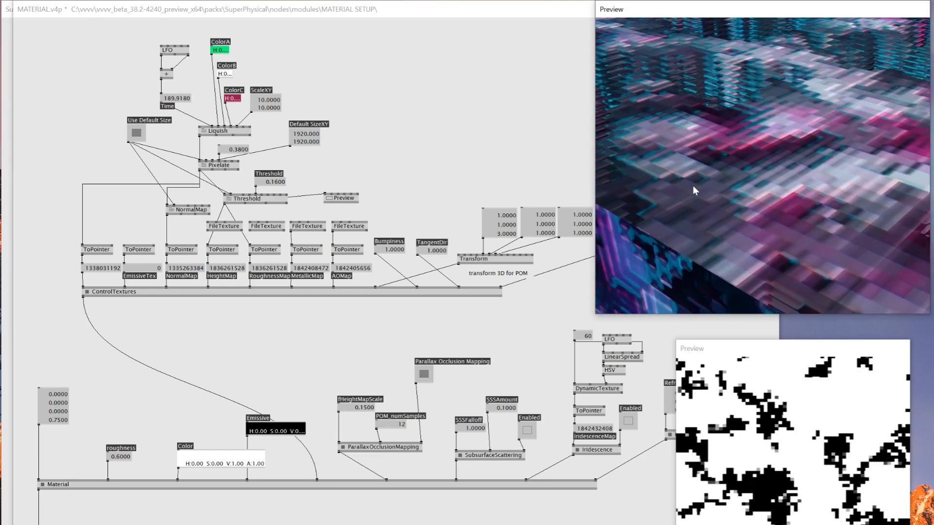
{"action": "mouse_move", "coordinate": [408, 169]}
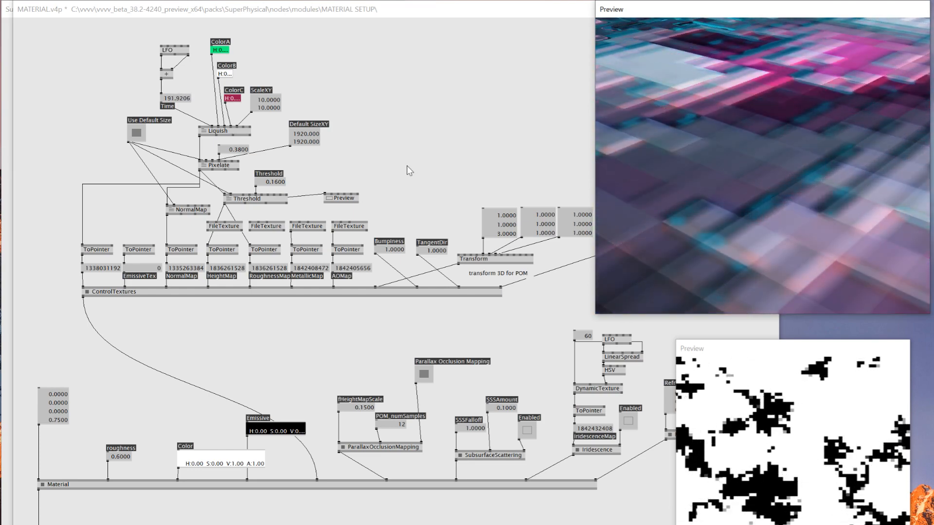